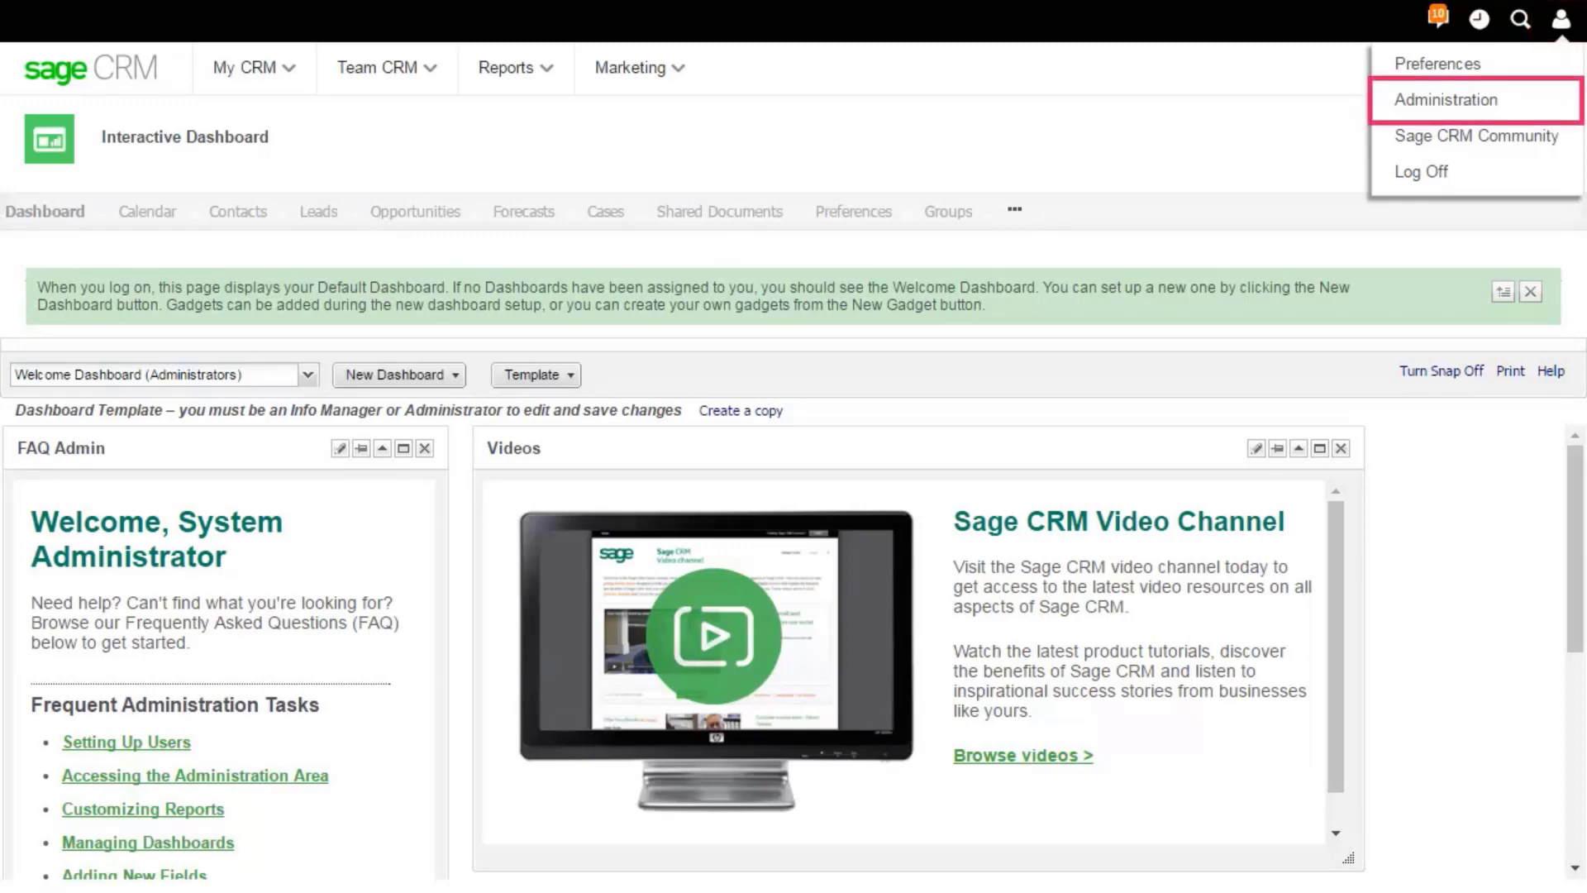
Step: In Administration, search users by last name 'Finch' and find the one matching record
left_click(1446, 99)
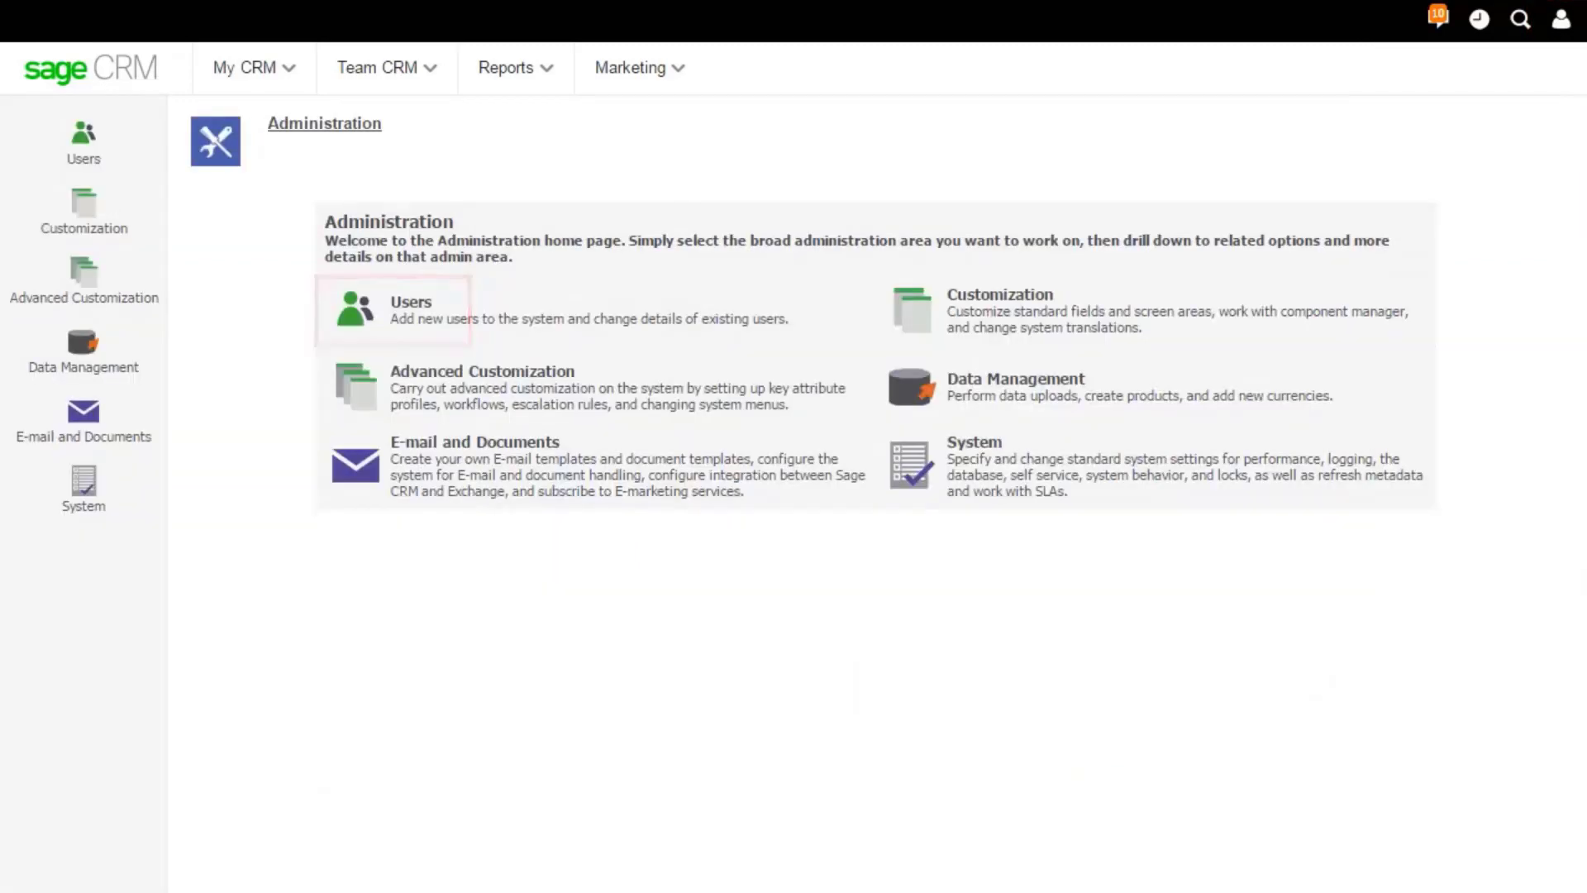
type("Finch")
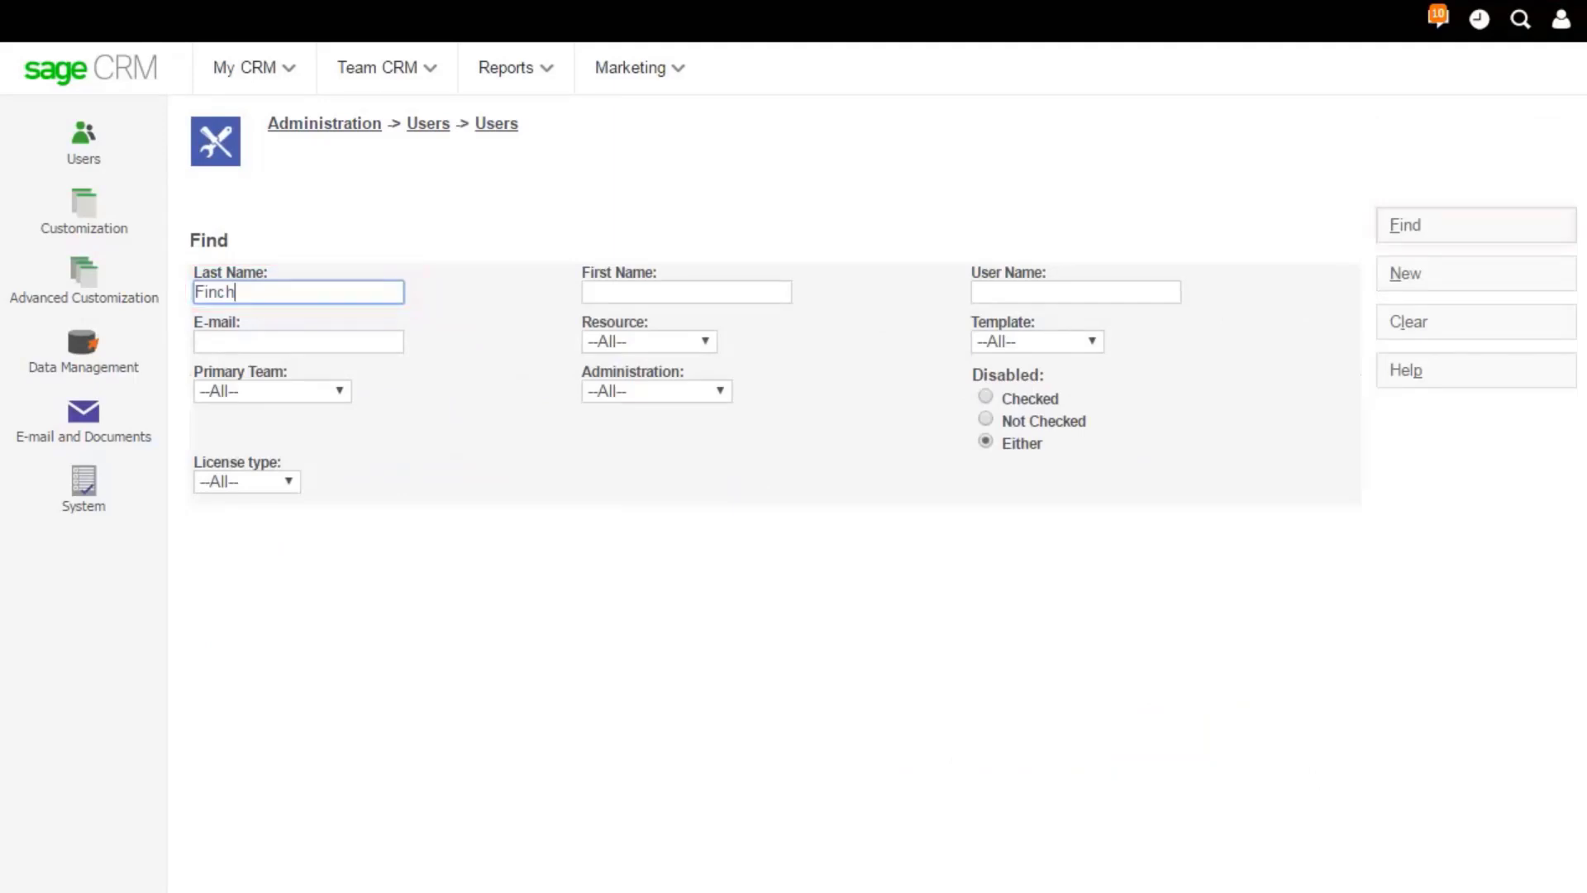
left_click(1474, 225)
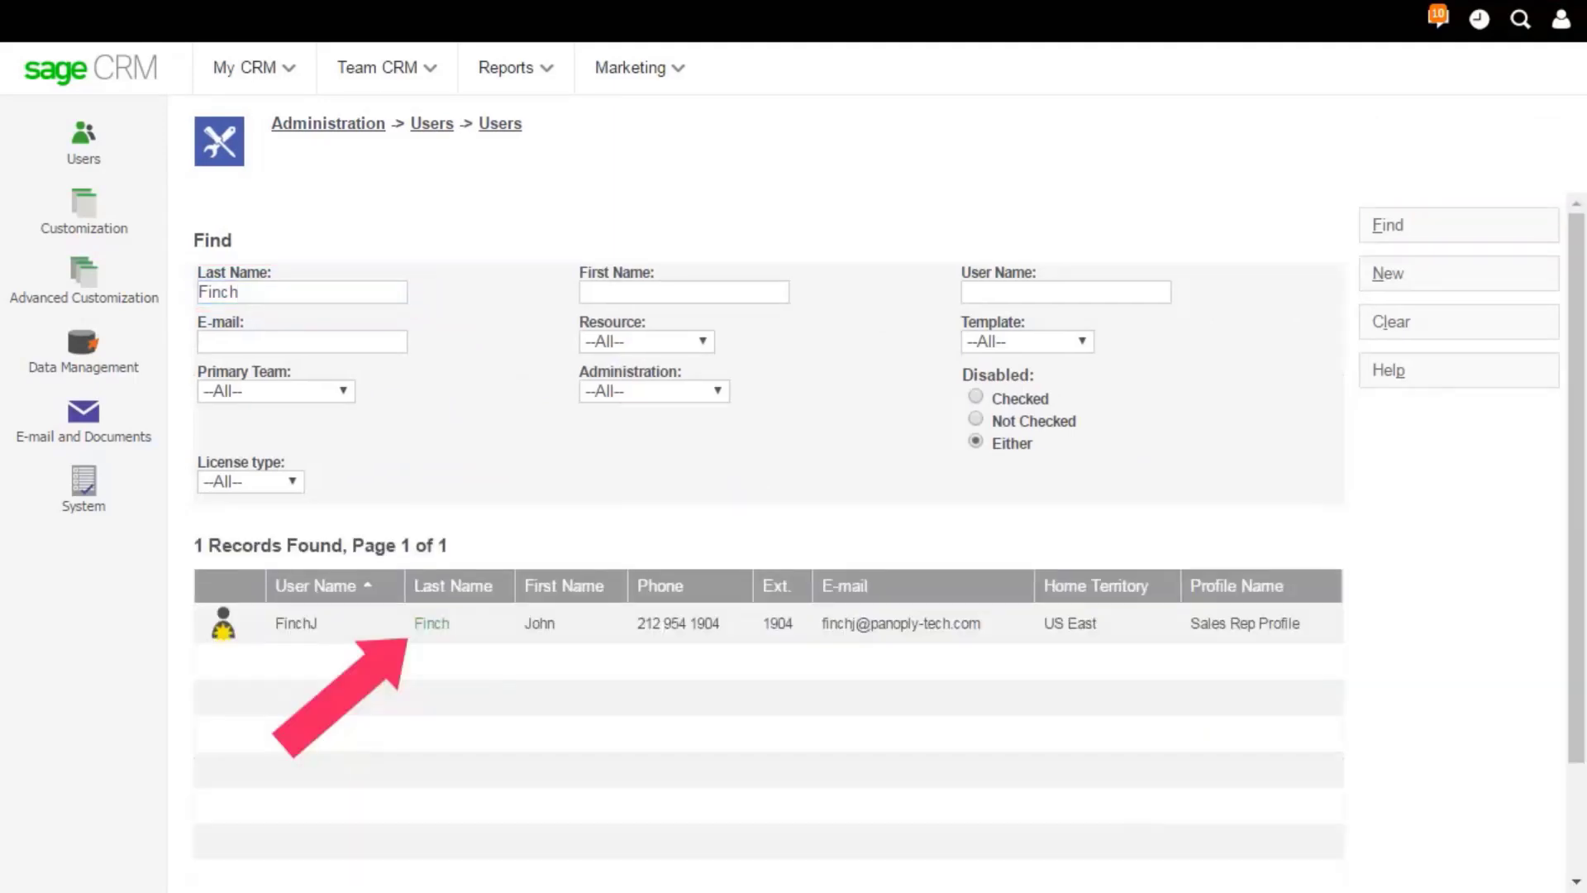
left_click(432, 622)
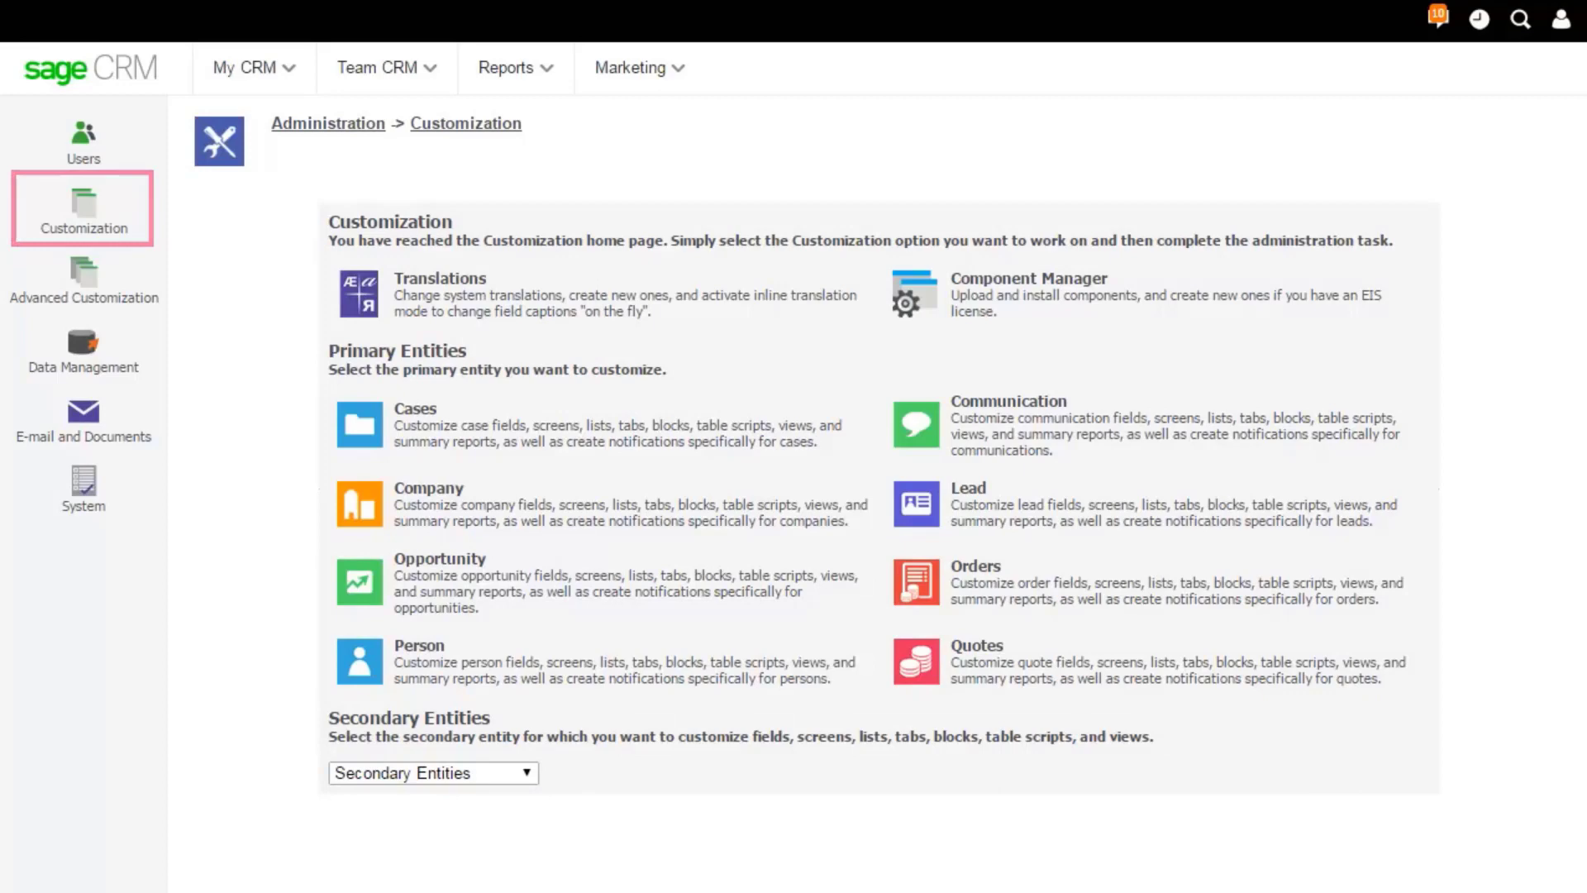
Step: Edit the Communication entity's Custom Communication Detail Box screen for mobile devices, opening its field list
left_click(916, 425)
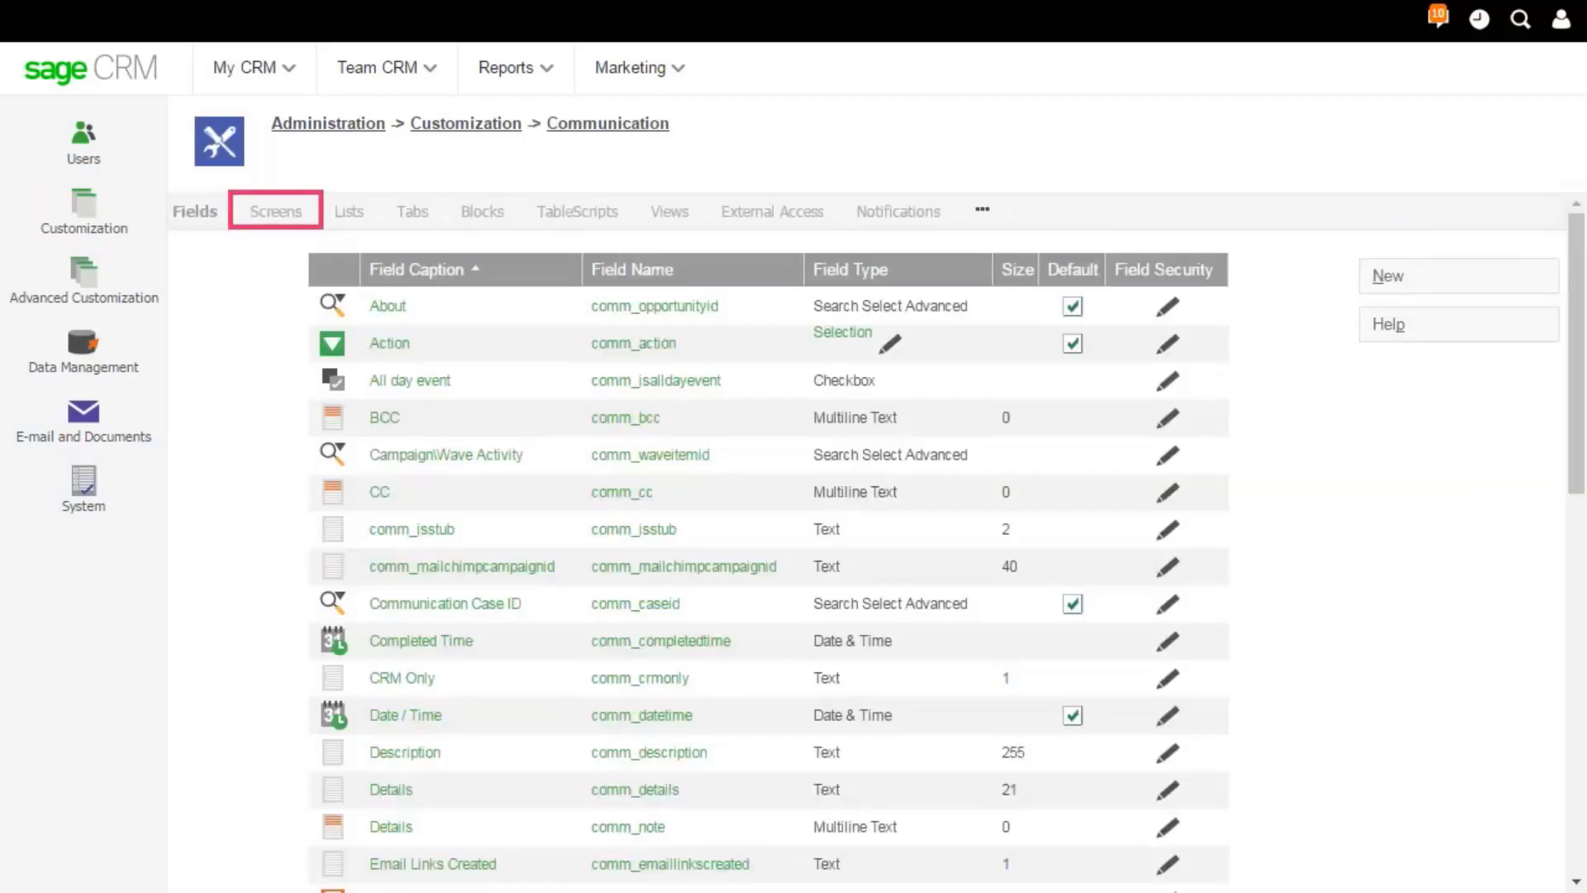
left_click(272, 210)
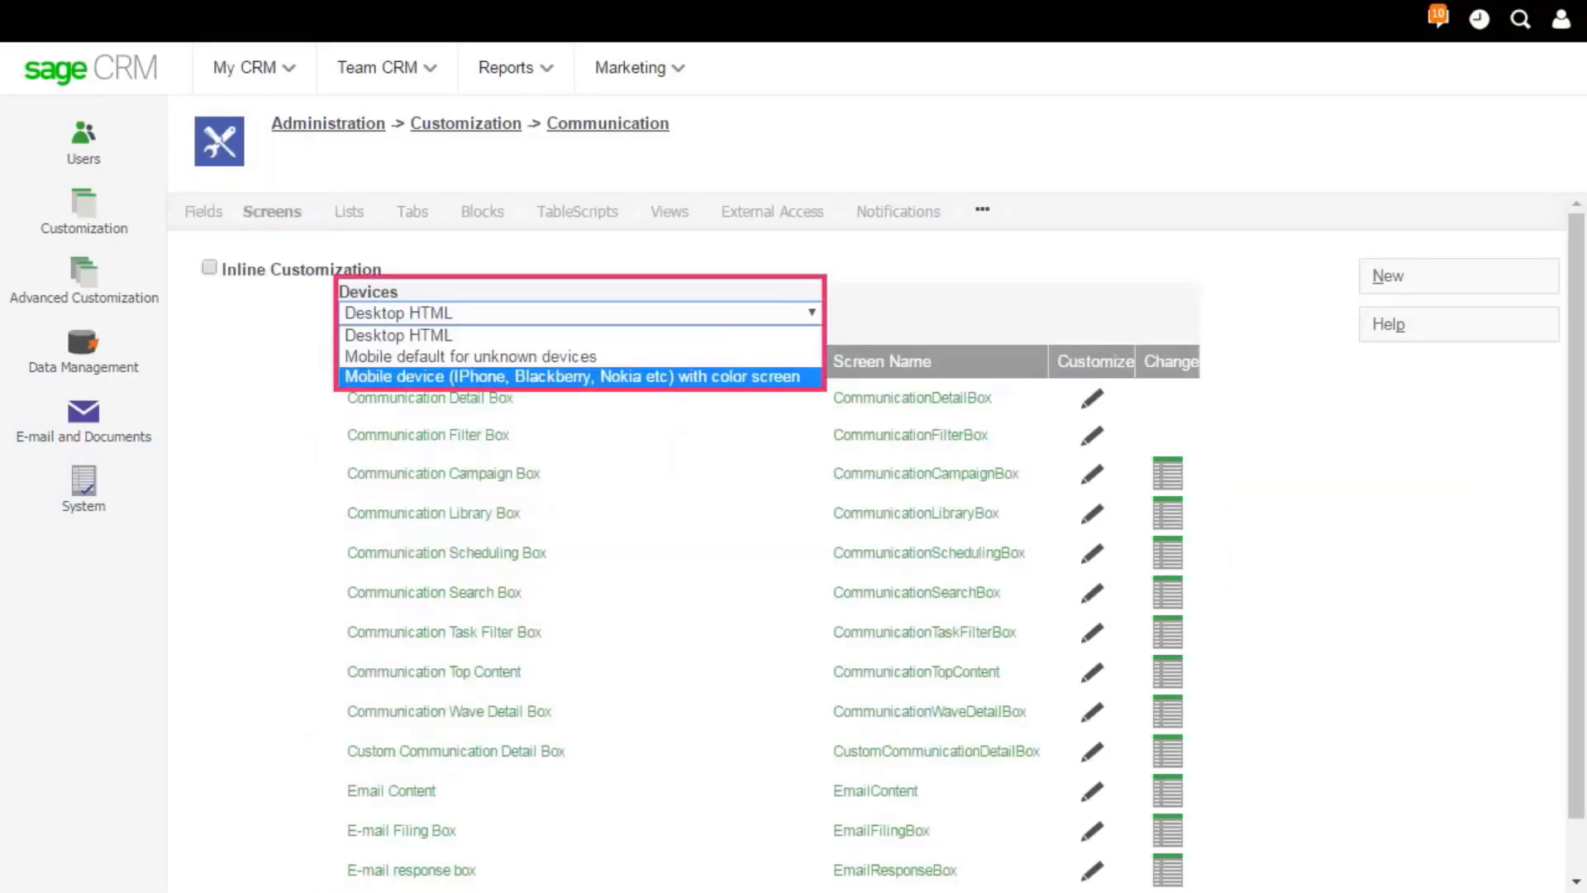
left_click(572, 375)
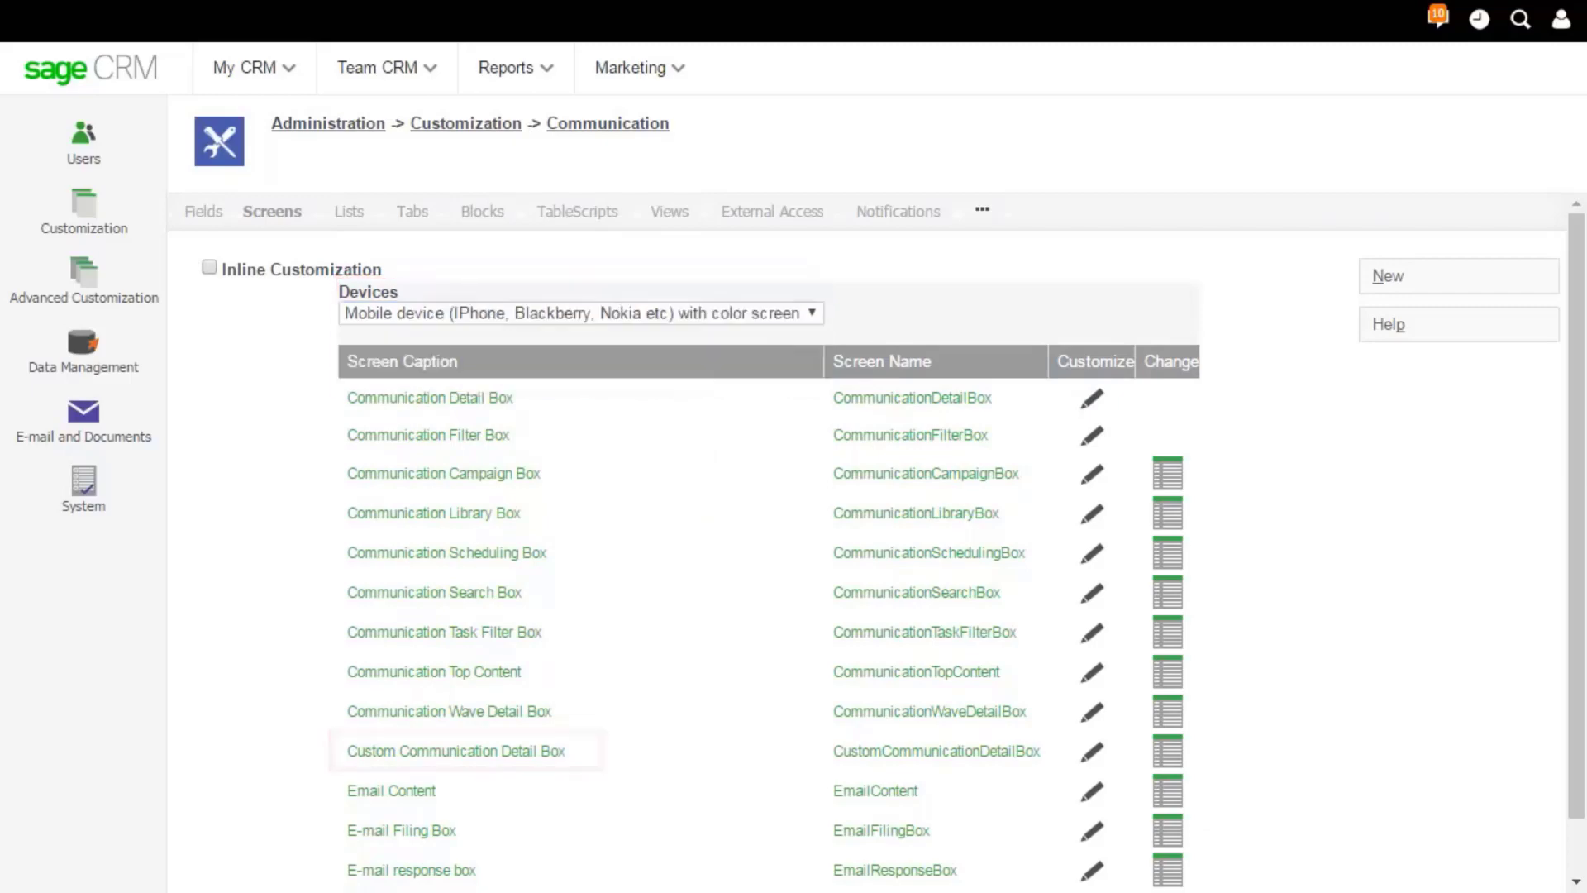
left_click(456, 750)
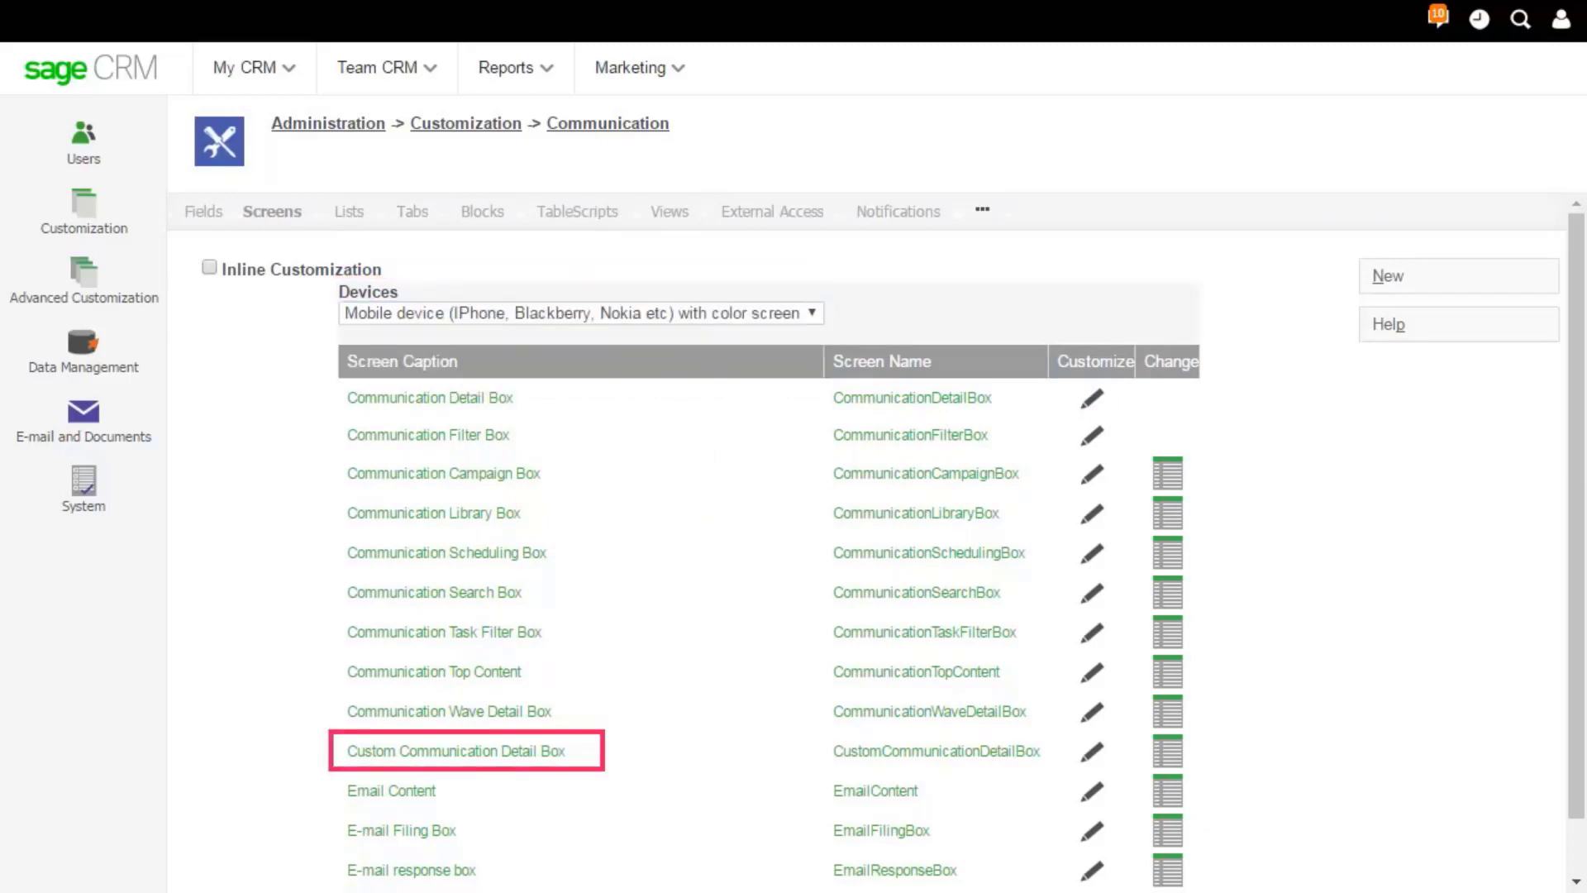
left_click(457, 750)
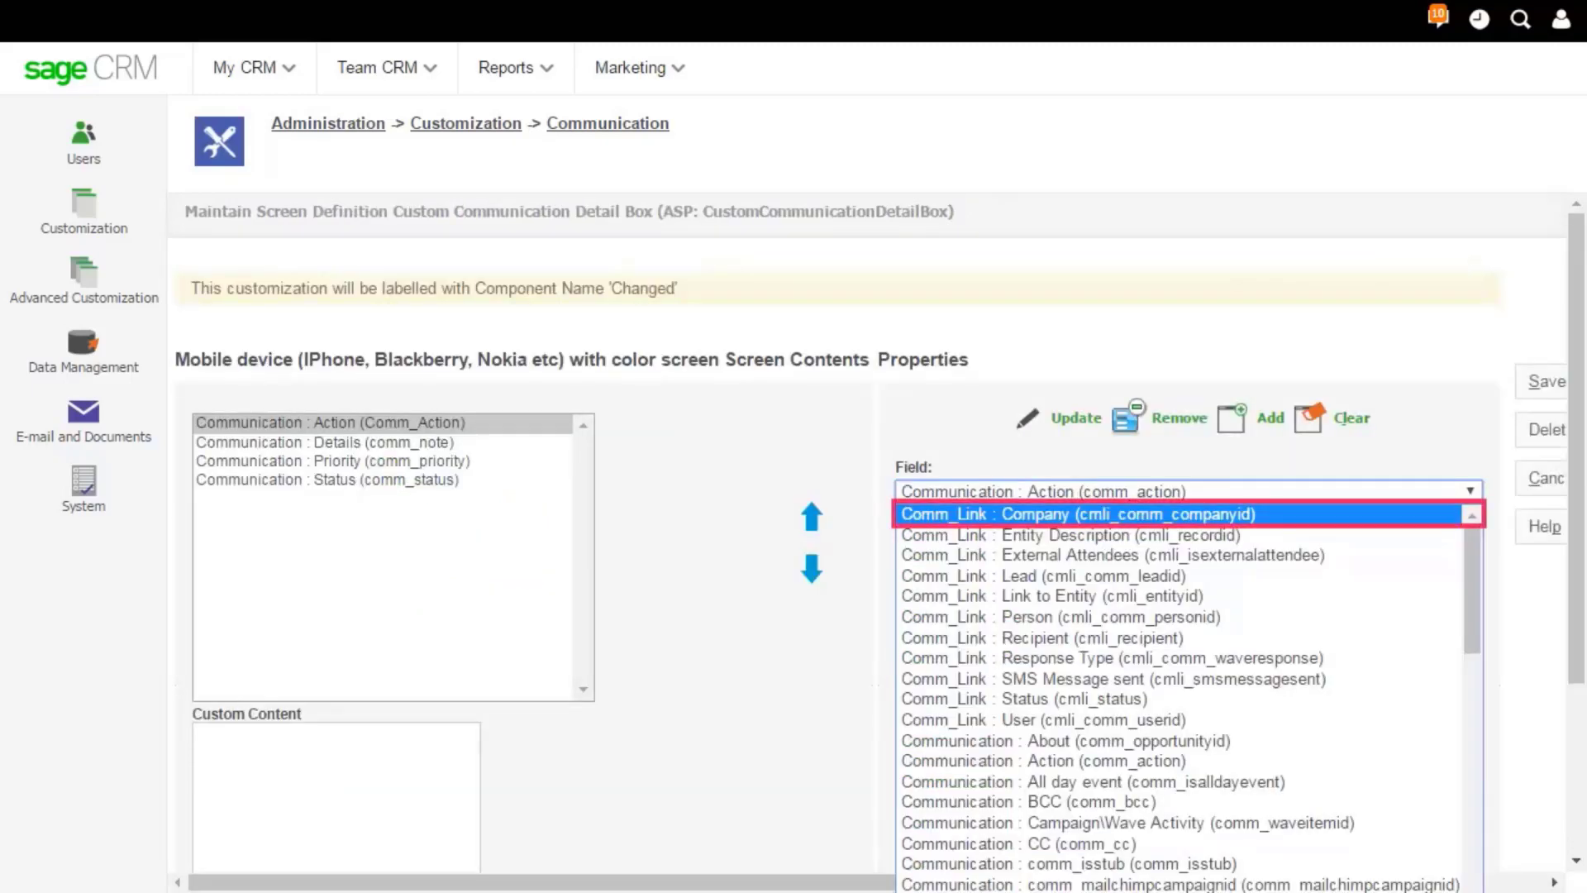